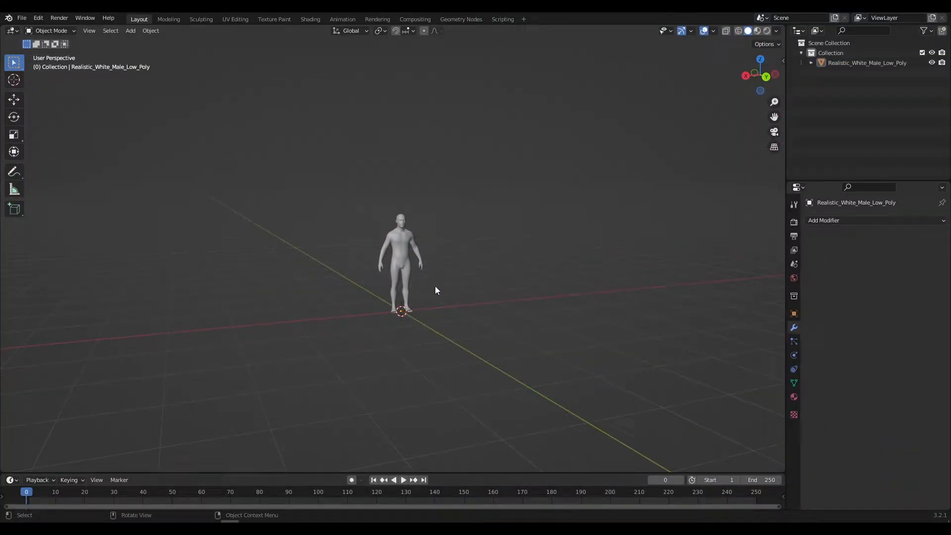
# Step: Give the character a Collision modifier so the cloth can land on it
pyautogui.click(824, 220)
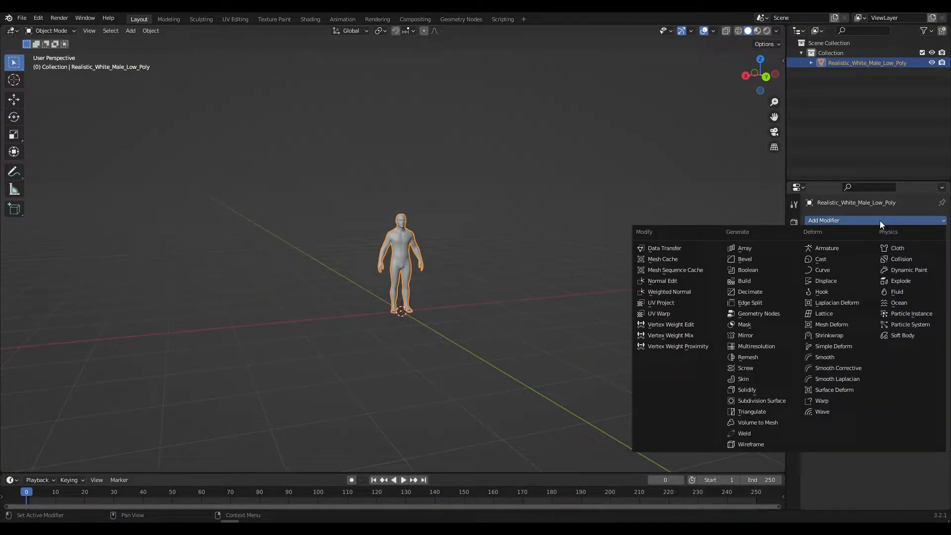
pyautogui.click(900, 259)
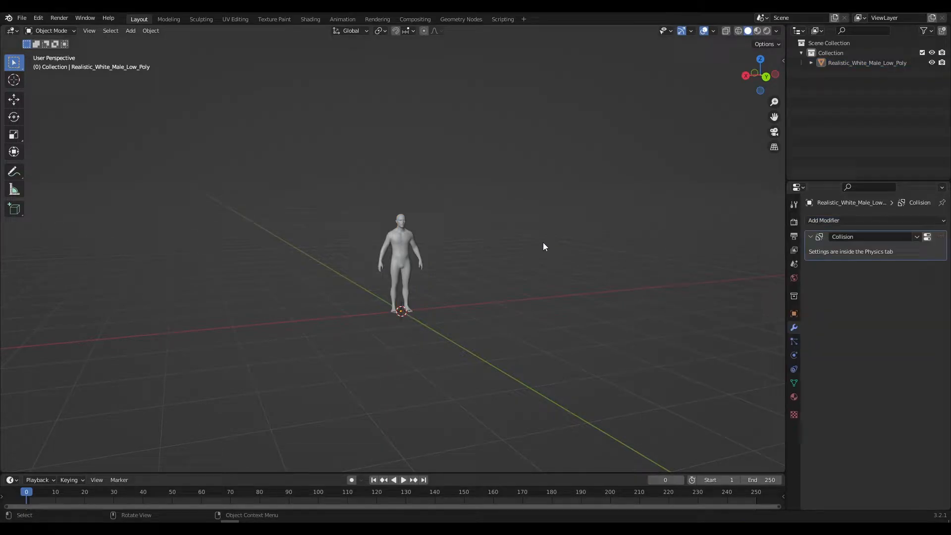
pyautogui.click(131, 31)
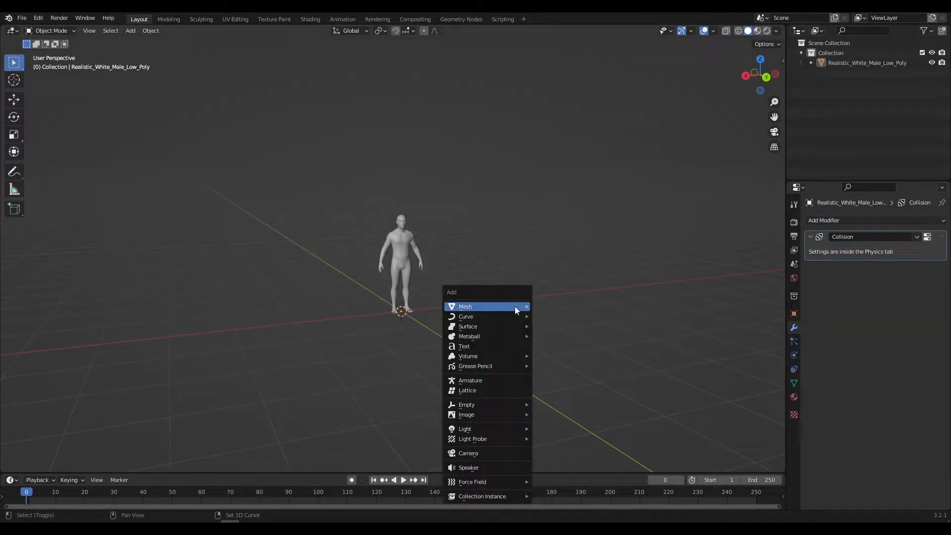
# Step: Add a plane, scale it up, subdivide it densely and raise it above the character's head
pyautogui.click(465, 306)
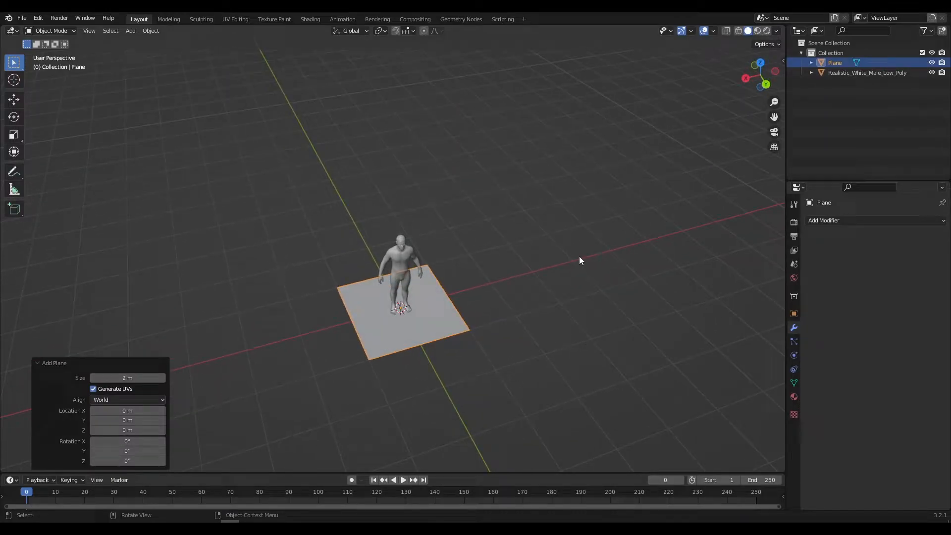
pyautogui.press('s')
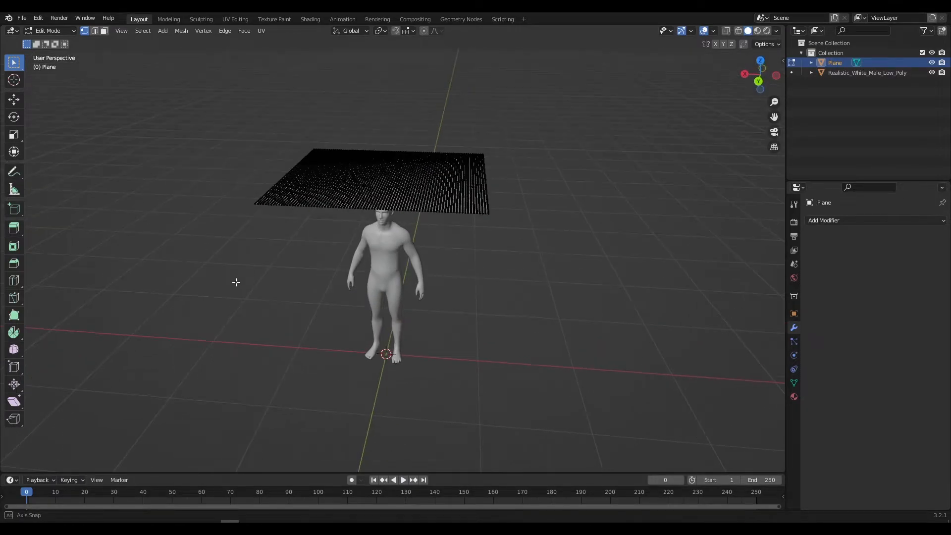
pyautogui.click(50, 30)
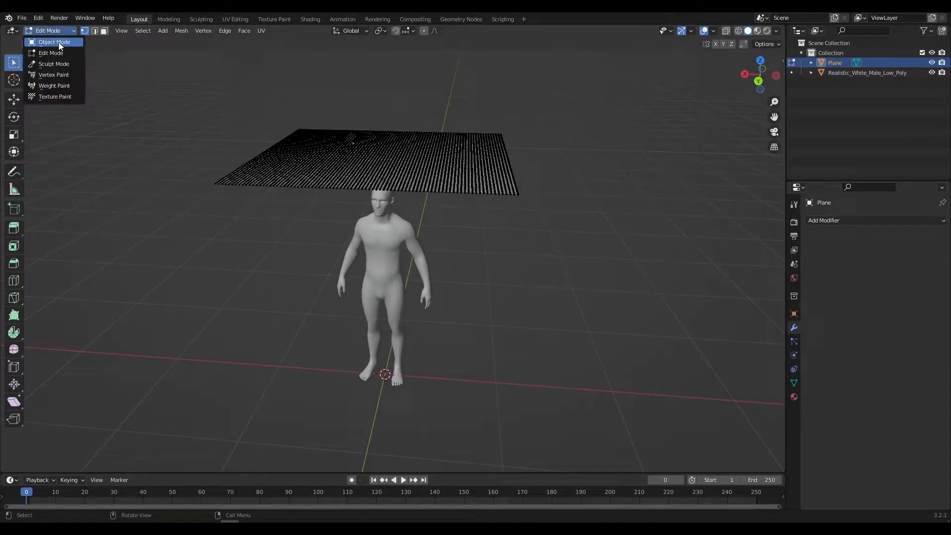
# Step: In Object Mode, enable Cloth physics on the plane with 10 quality steps and bending stiffness and damping 2
pyautogui.click(54, 42)
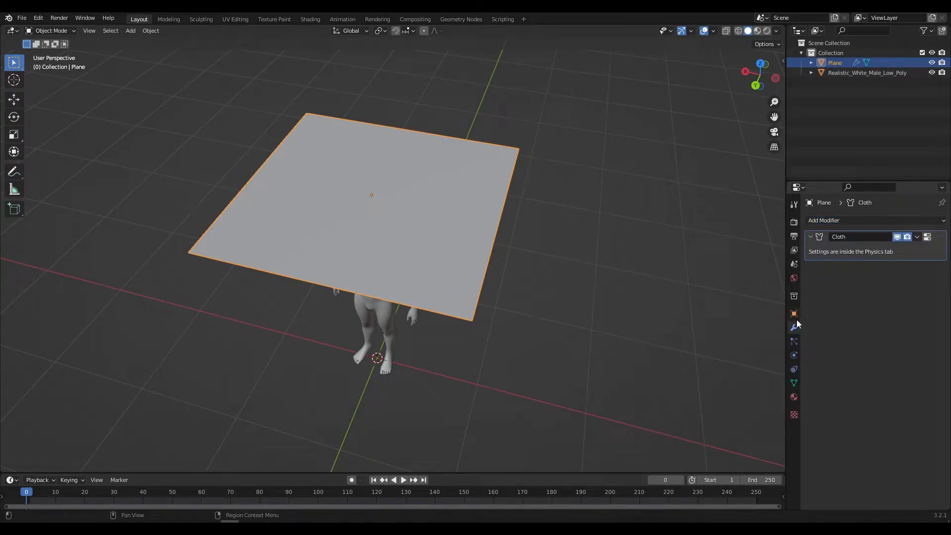
pyautogui.click(793, 354)
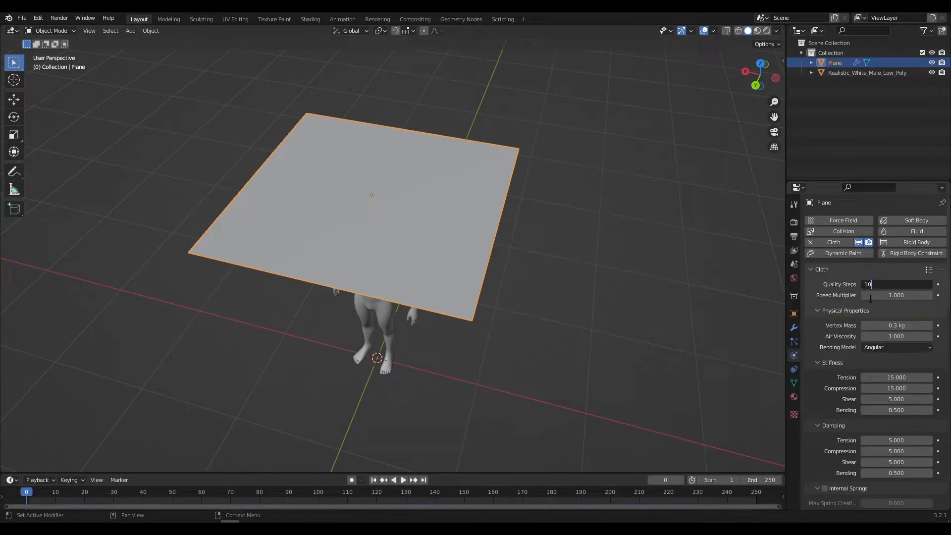
pyautogui.scroll(-3)
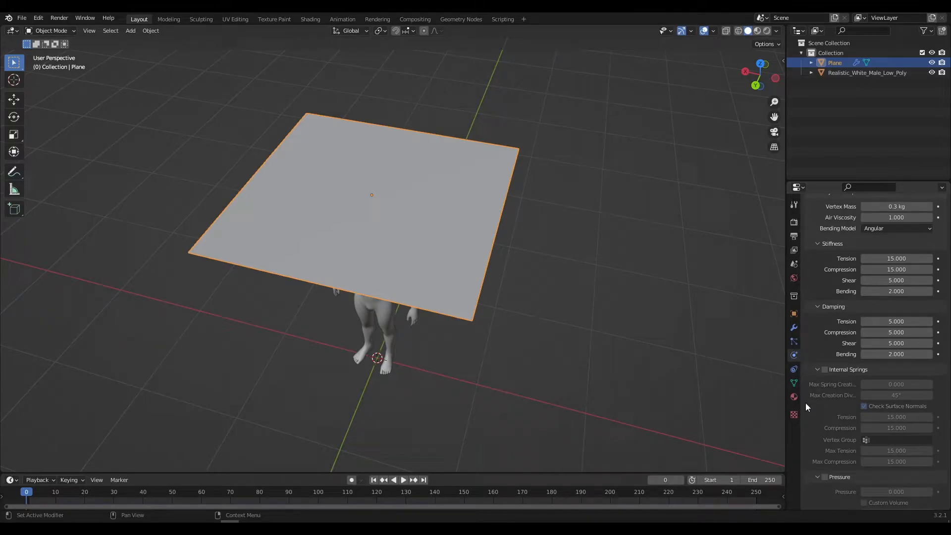
# Step: Enable self collisions at 0.001 m, set object distance 0.005 m and collision quality 15
pyautogui.scroll(-3)
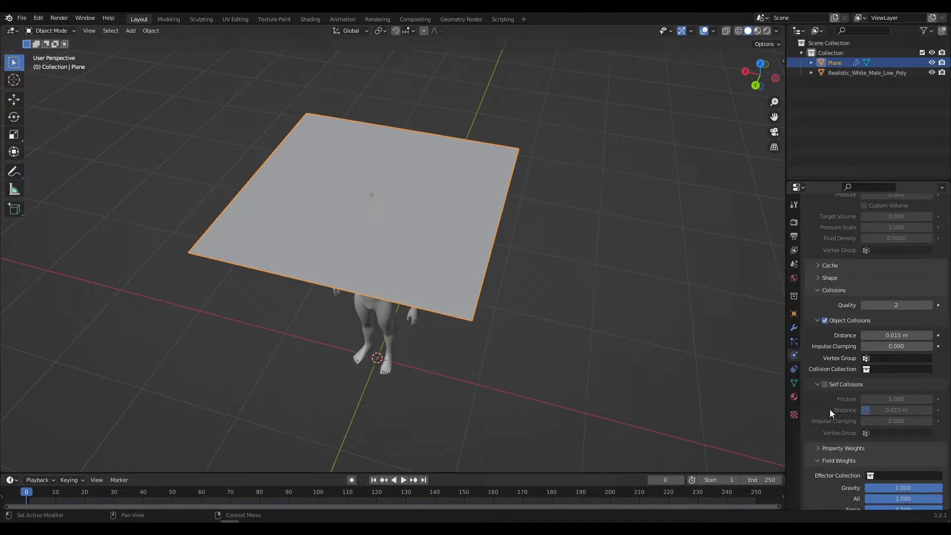
pyautogui.click(824, 385)
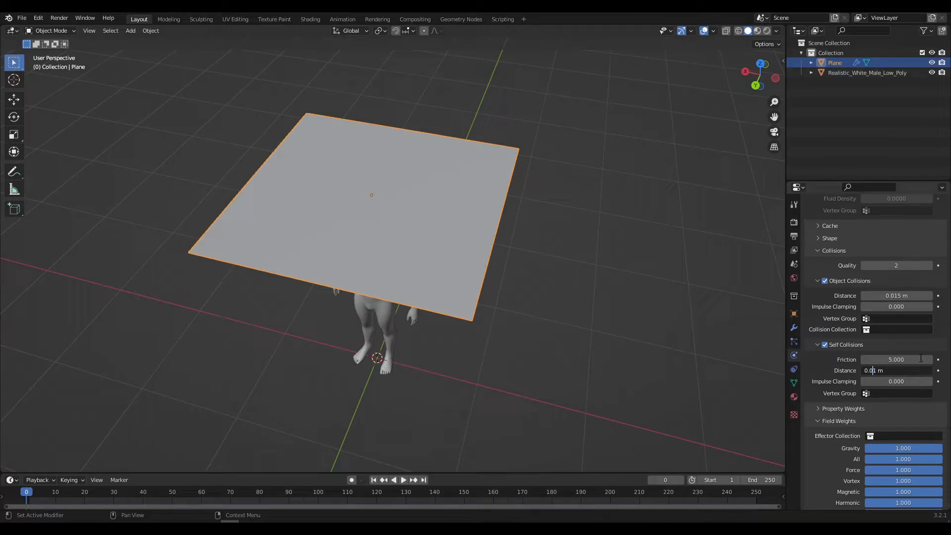
pyautogui.doubleClick(895, 295)
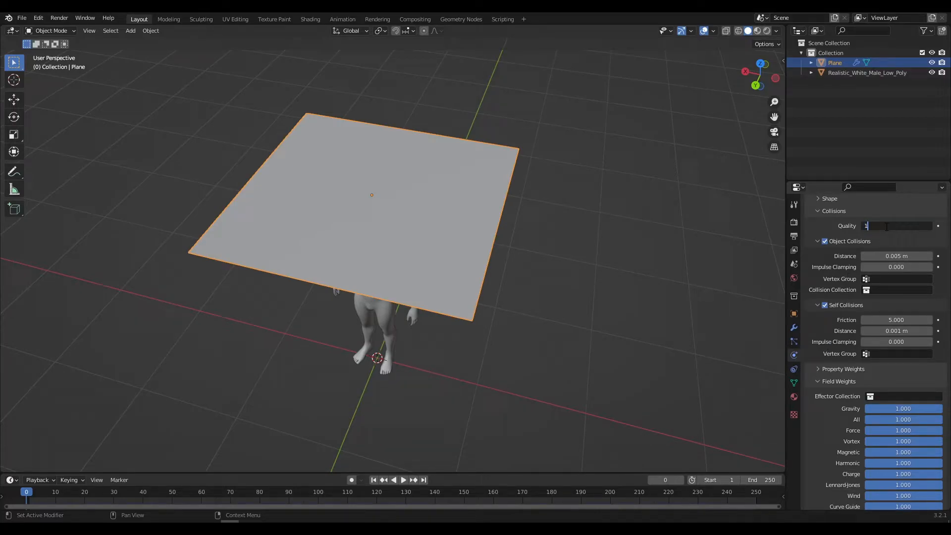
pyautogui.write('15')
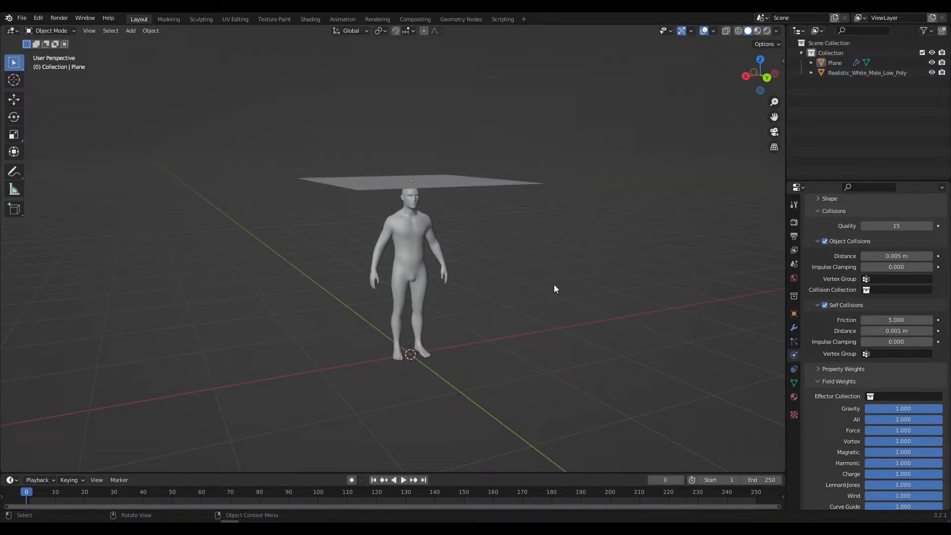
# Step: Play the simulation to frame 21 so the cloth drapes over the character, then stop it
pyautogui.click(403, 480)
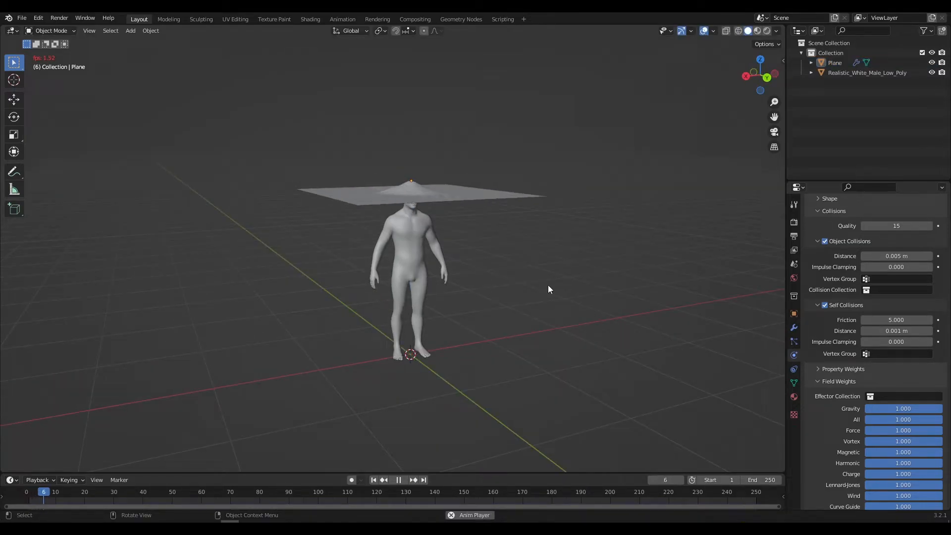
pyautogui.click(398, 479)
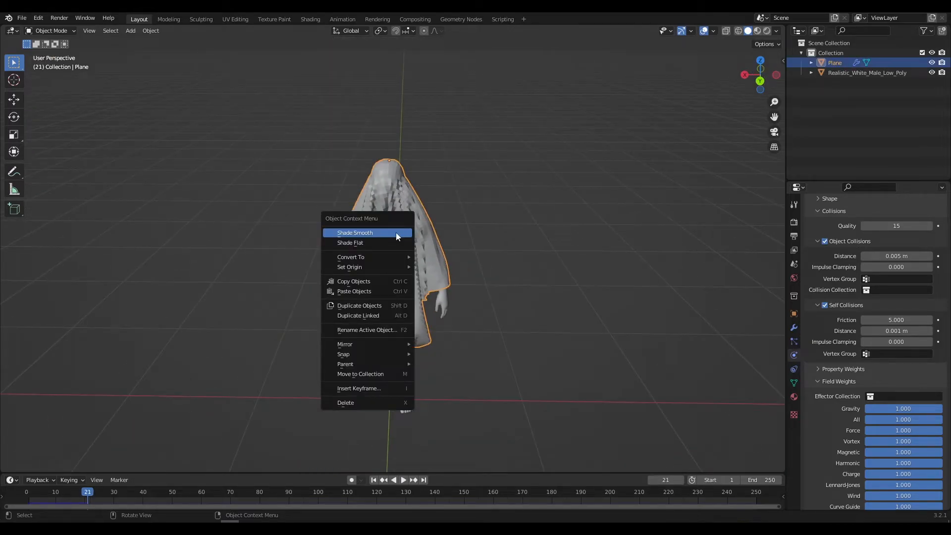
# Step: Shade the draped cloth smooth and give it a Subdivision Surface modifier
pyautogui.click(354, 232)
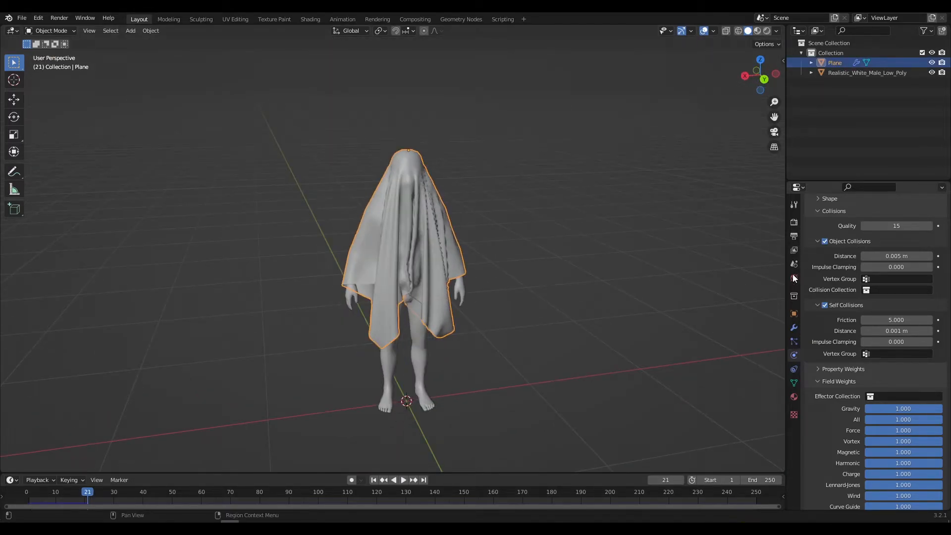
pyautogui.click(874, 220)
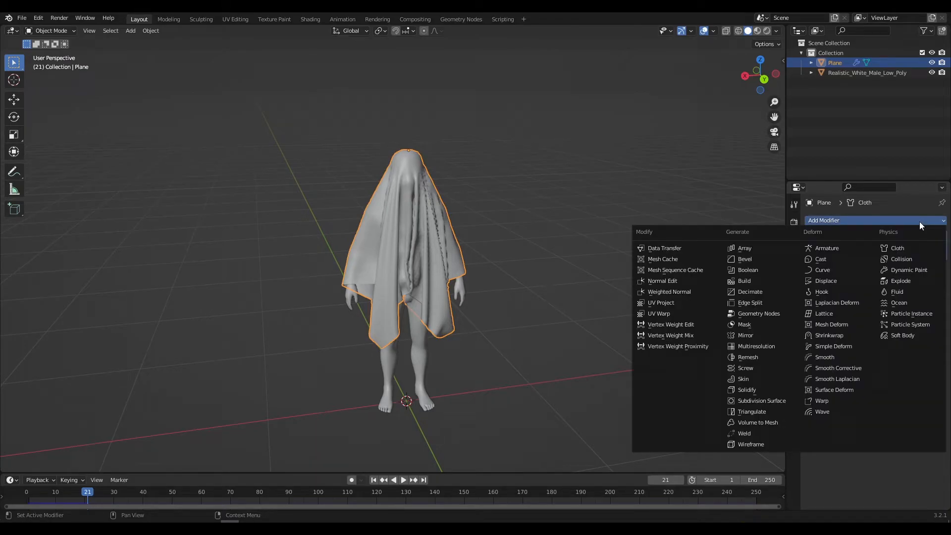
pyautogui.moveTo(748, 367)
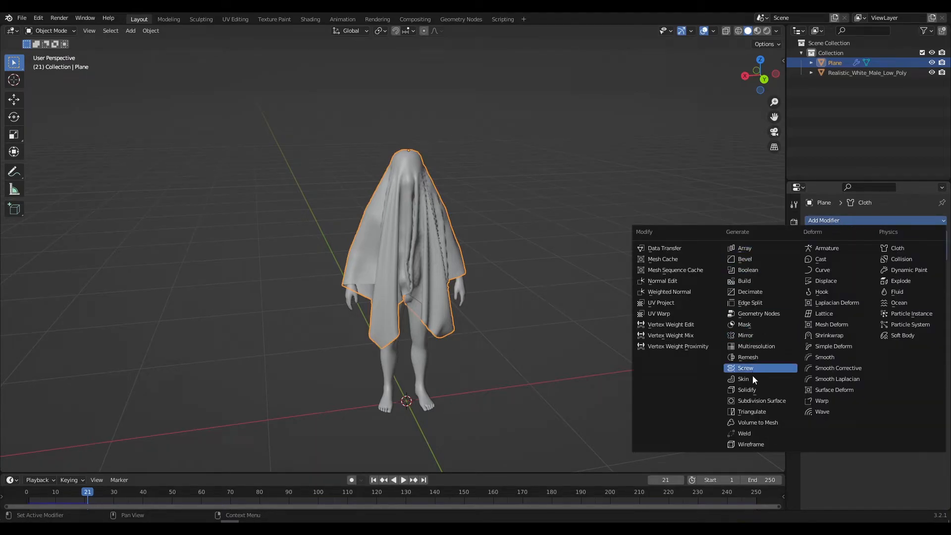
pyautogui.click(755, 400)
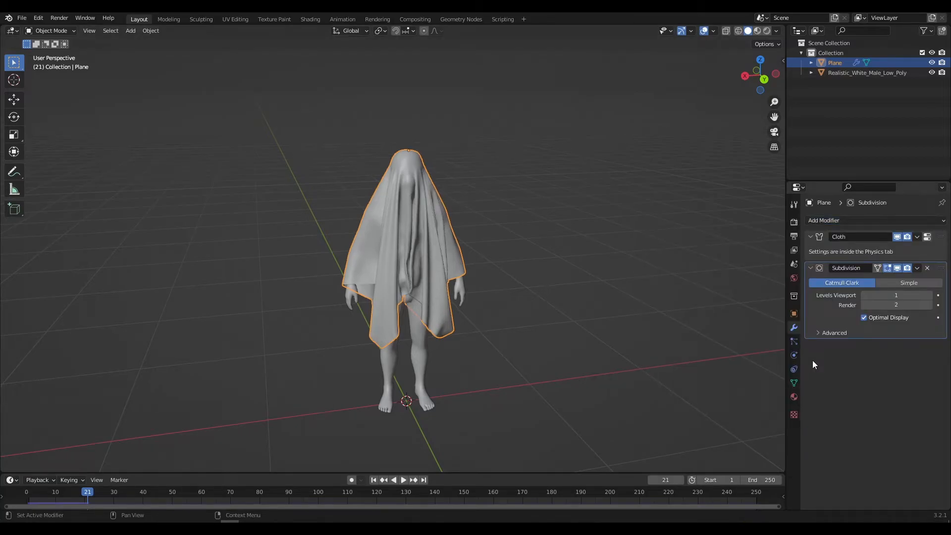
pyautogui.click(867, 72)
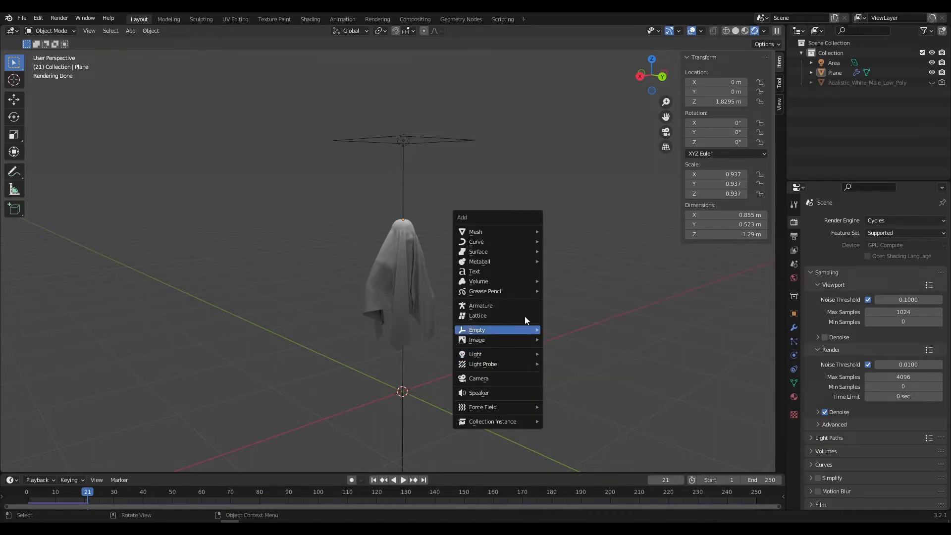
# Step: Add a camera to the scene and begin aligning it with the current view
pyautogui.click(479, 379)
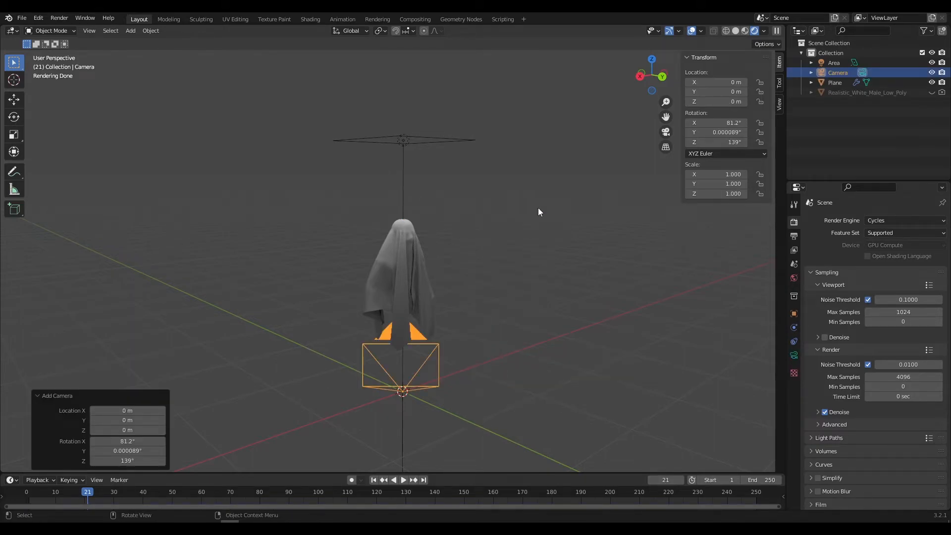
pyautogui.click(89, 30)
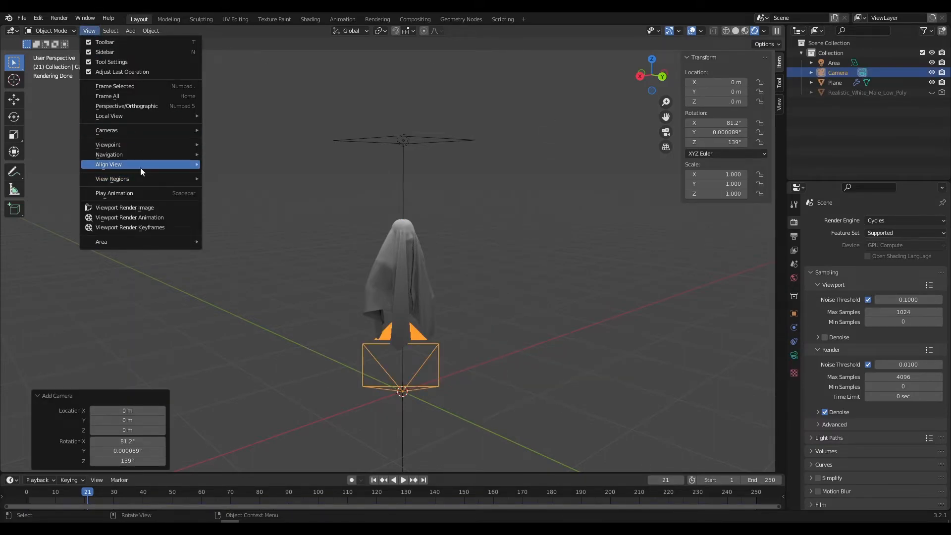